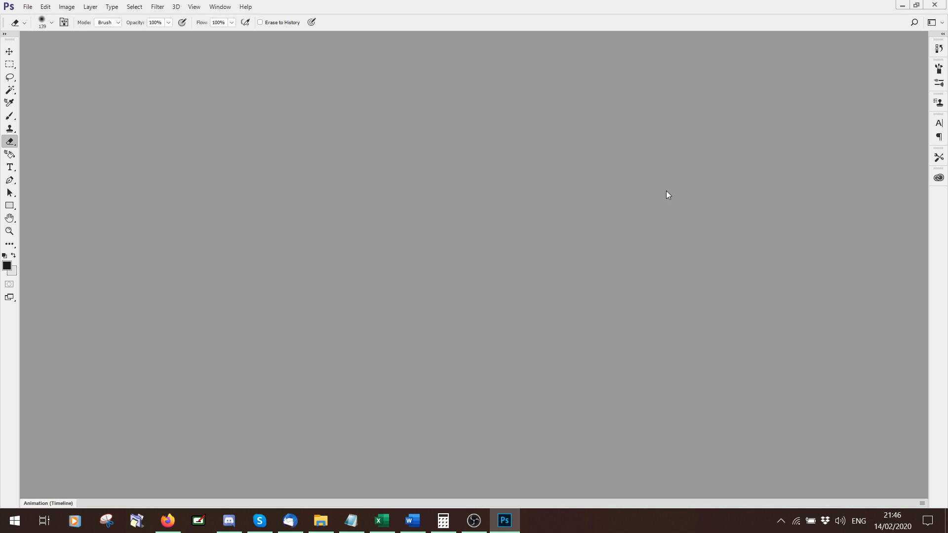
pyautogui.moveTo(317, 125)
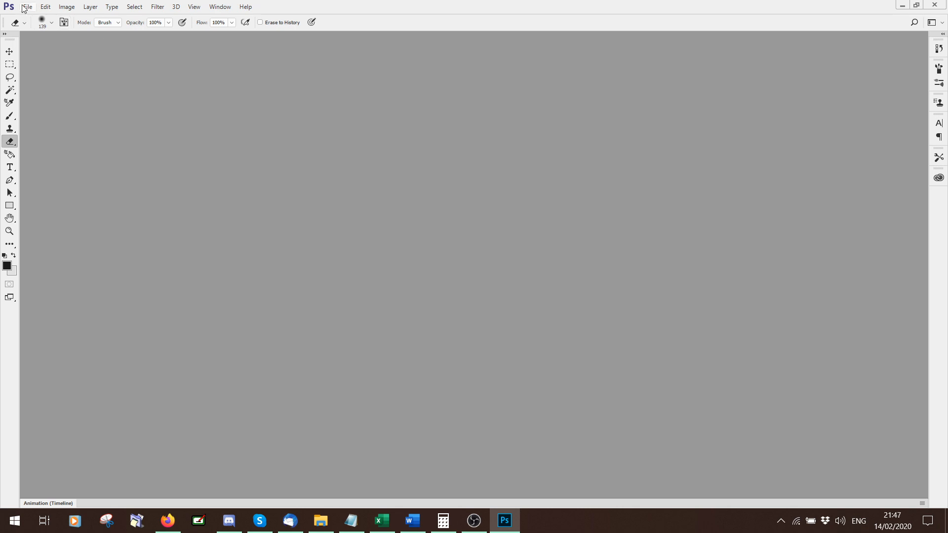
# Choose Open from the File menu to bring up the file-open dialog.
pyautogui.click(28, 7)
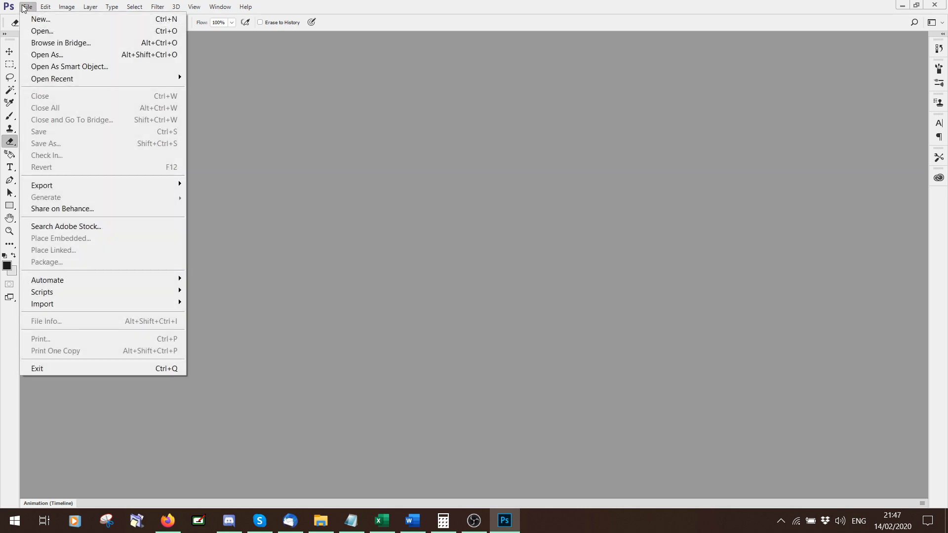
pyautogui.click(28, 7)
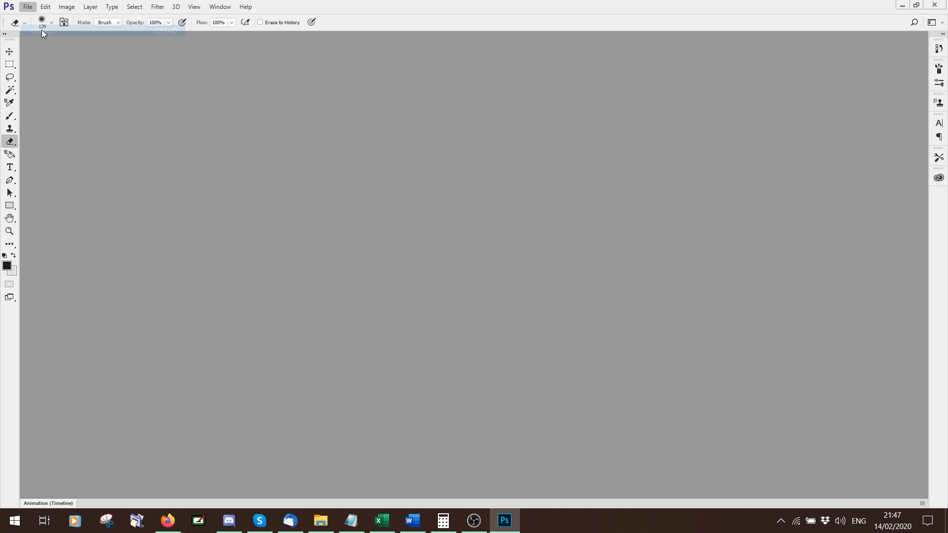
# Open AFHead.dae from the General Files folder, reaching its new 3D document settings.
pyautogui.click(28, 7)
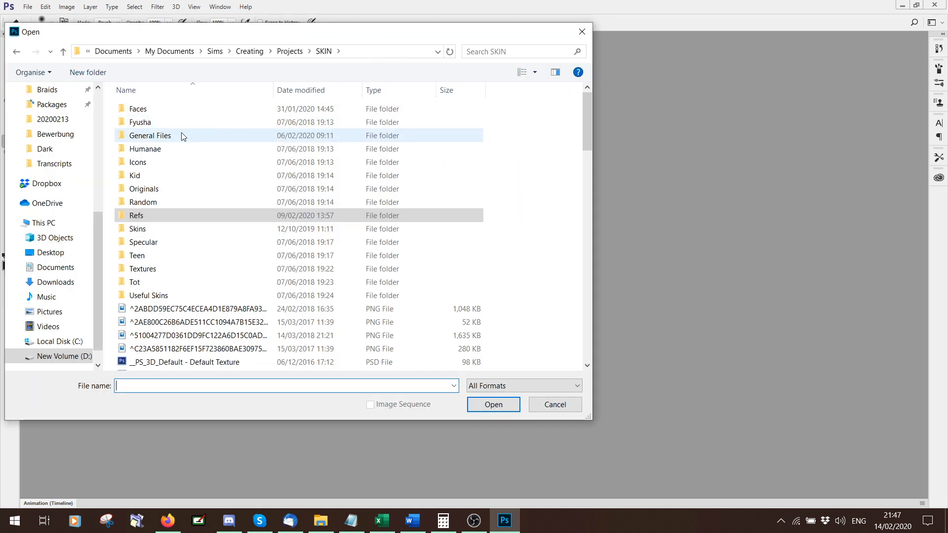
pyautogui.doubleClick(149, 135)
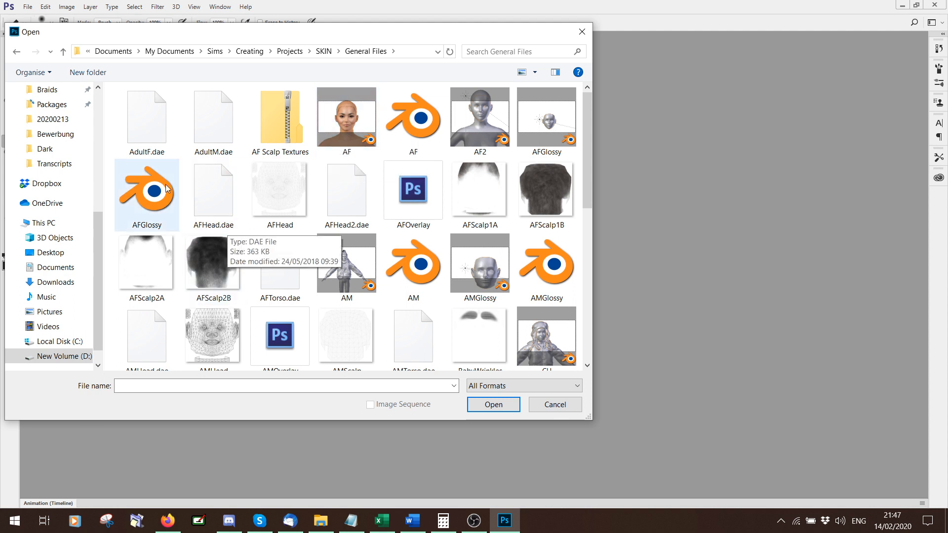
pyautogui.click(213, 195)
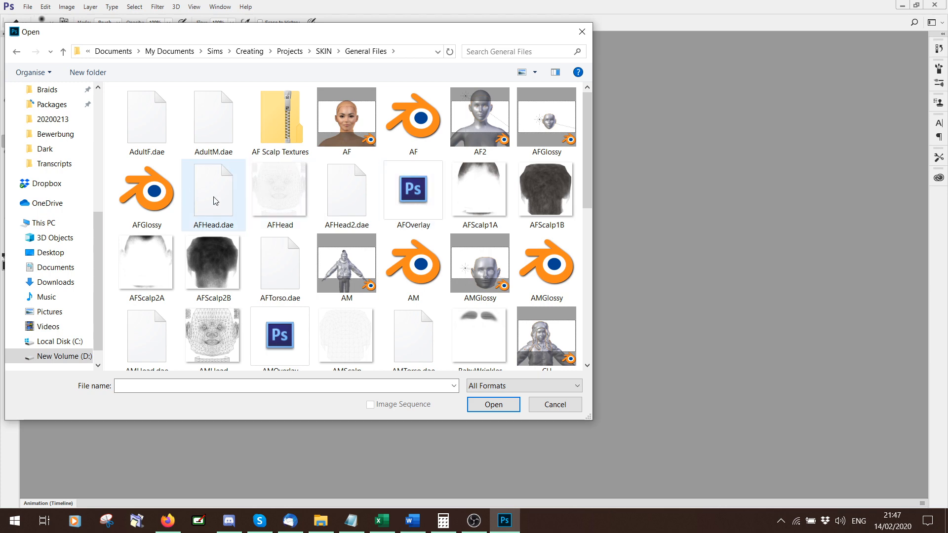
pyautogui.doubleClick(213, 190)
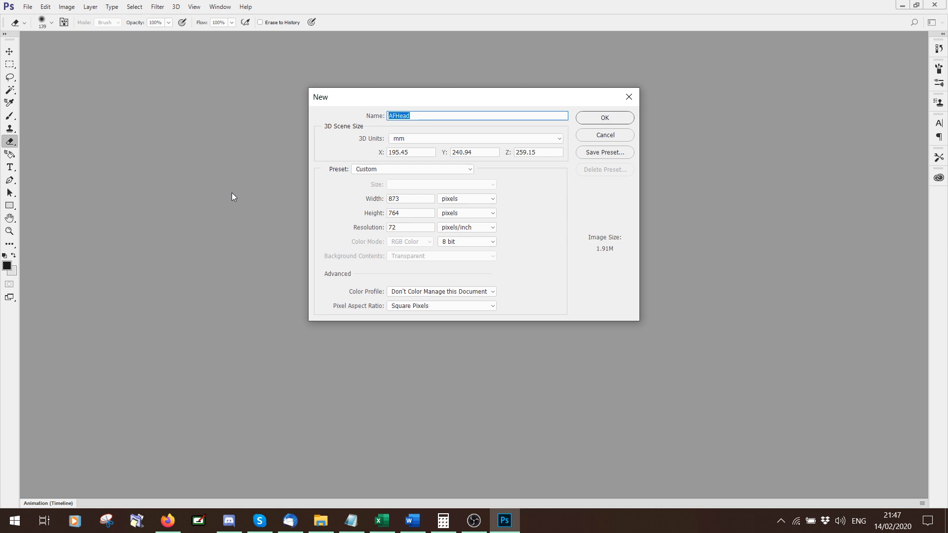
# Create the AFHead 3D document sized 4096 by 4096 pixels.
pyautogui.click(410, 198)
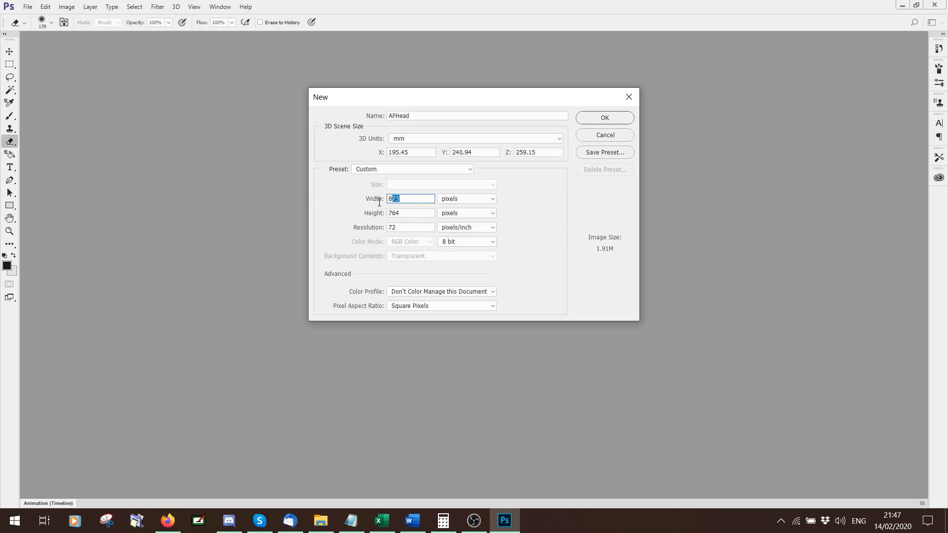
pyautogui.write('4096')
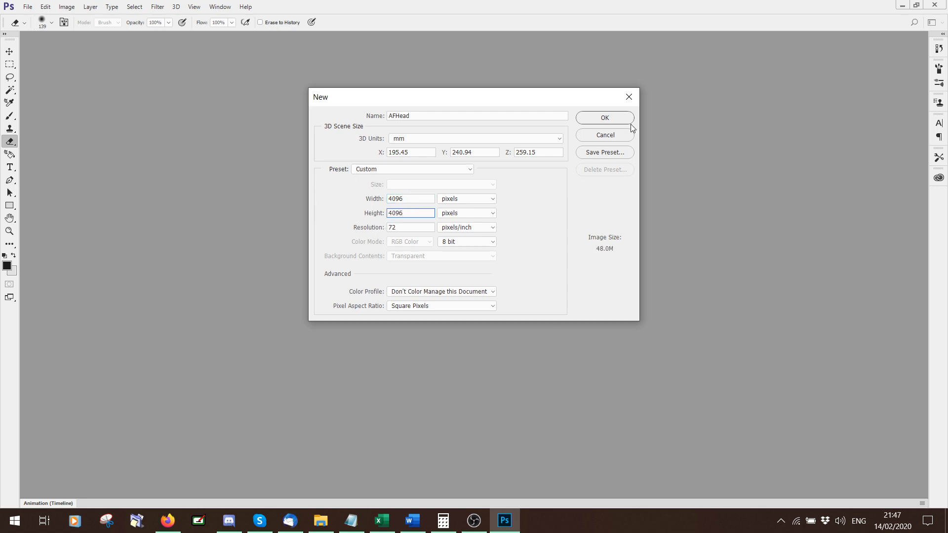
pyautogui.click(604, 118)
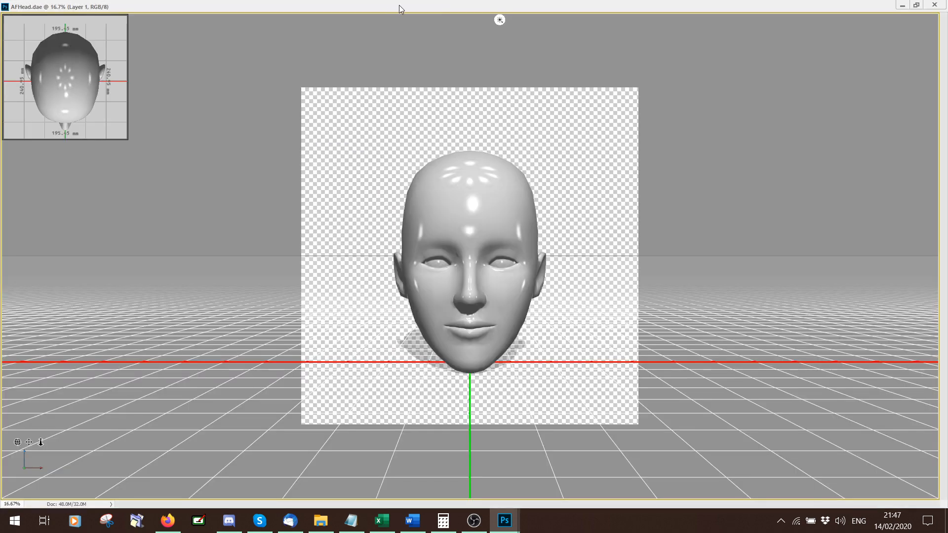
pyautogui.moveTo(902, 5)
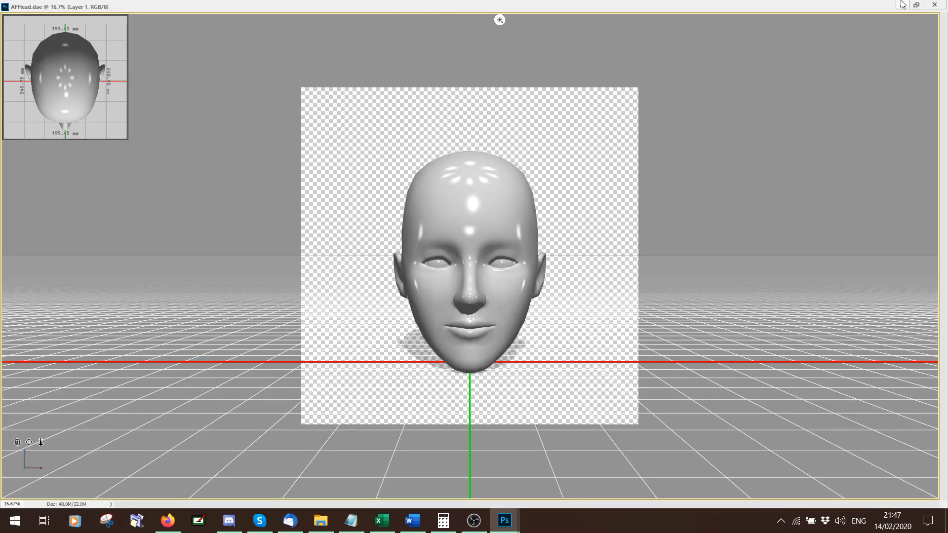
# Dock the floating AFHead.dae document window into the main workspace as a tab.
pyautogui.click(220, 7)
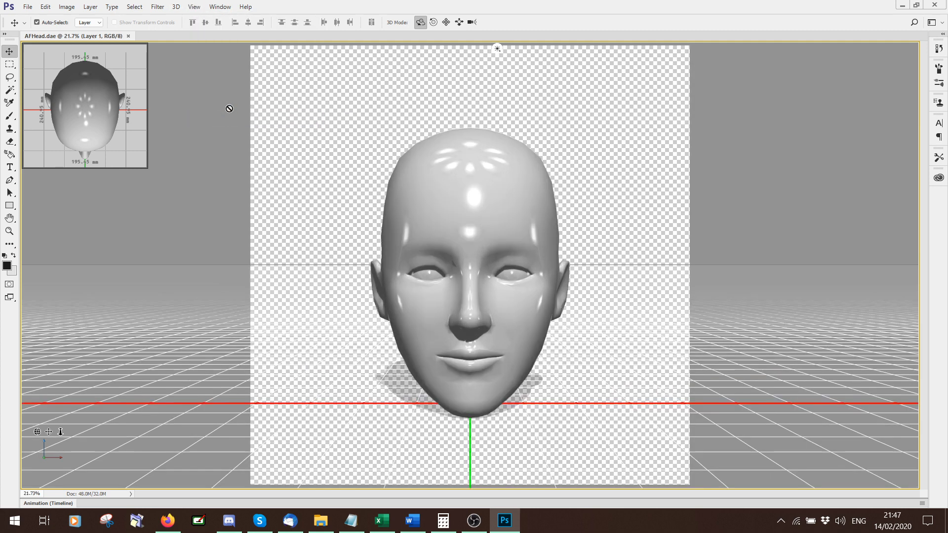
pyautogui.moveTo(342, 144)
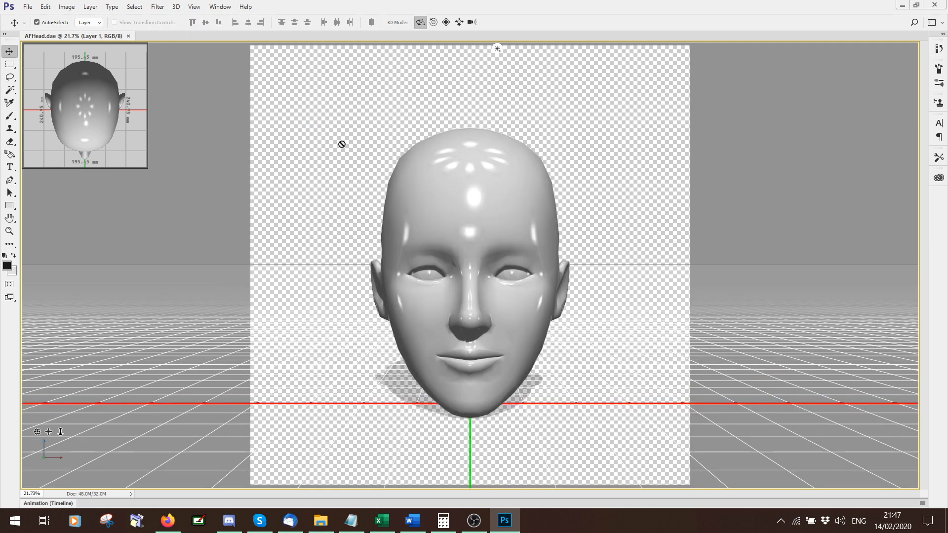
pyautogui.click(219, 7)
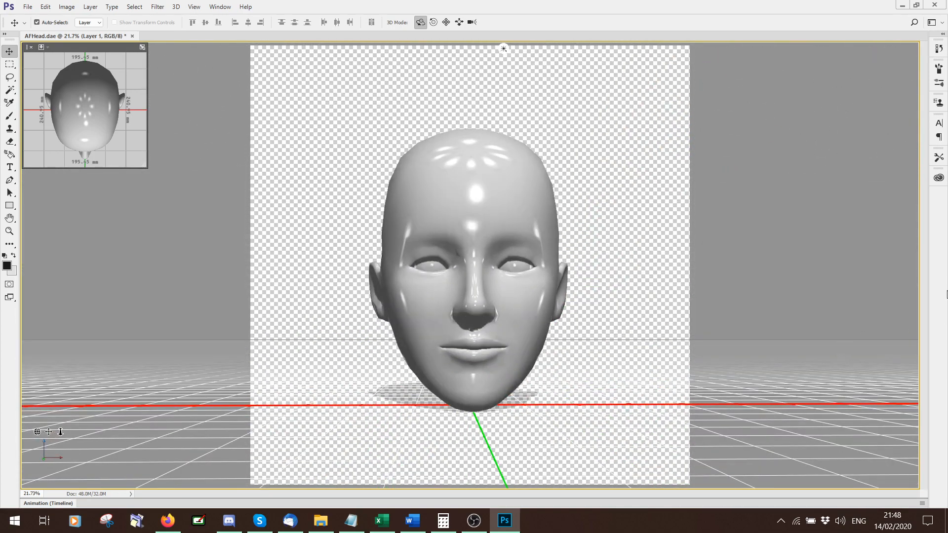
# Show the 3D scene panel and the Properties panel from the Window menu.
pyautogui.click(219, 7)
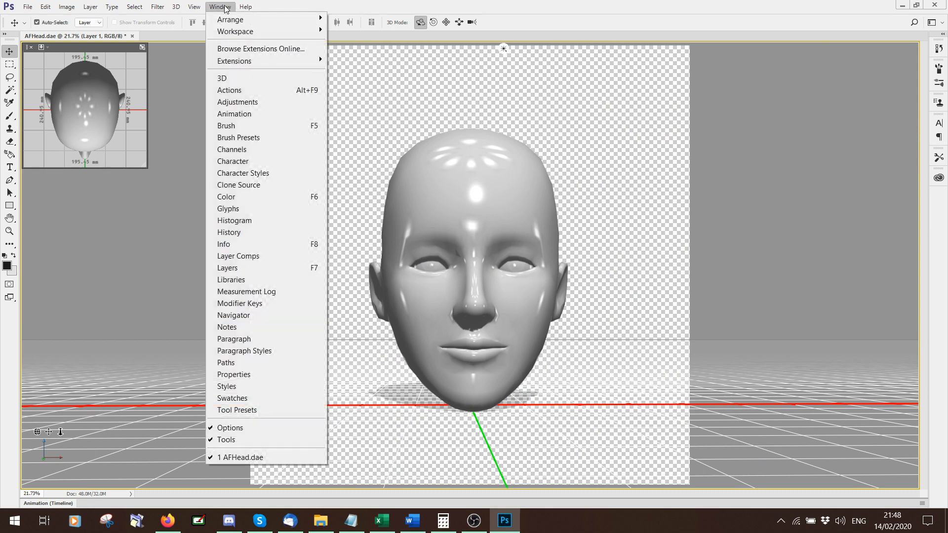
pyautogui.moveTo(228, 90)
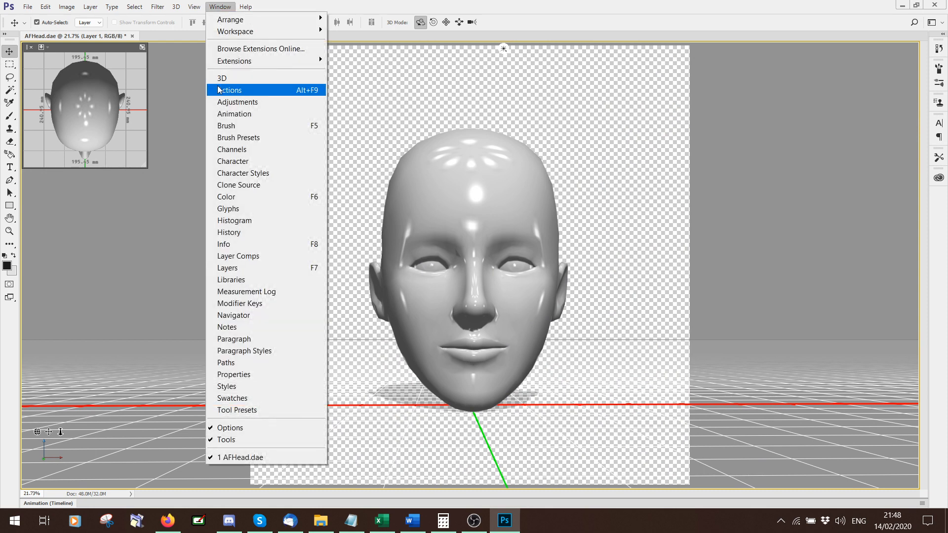
pyautogui.click(221, 77)
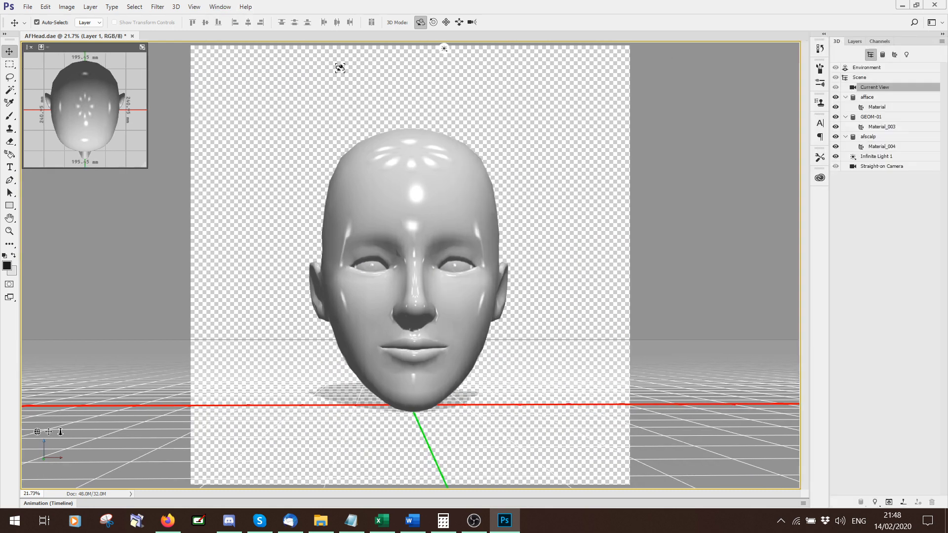
pyautogui.click(219, 7)
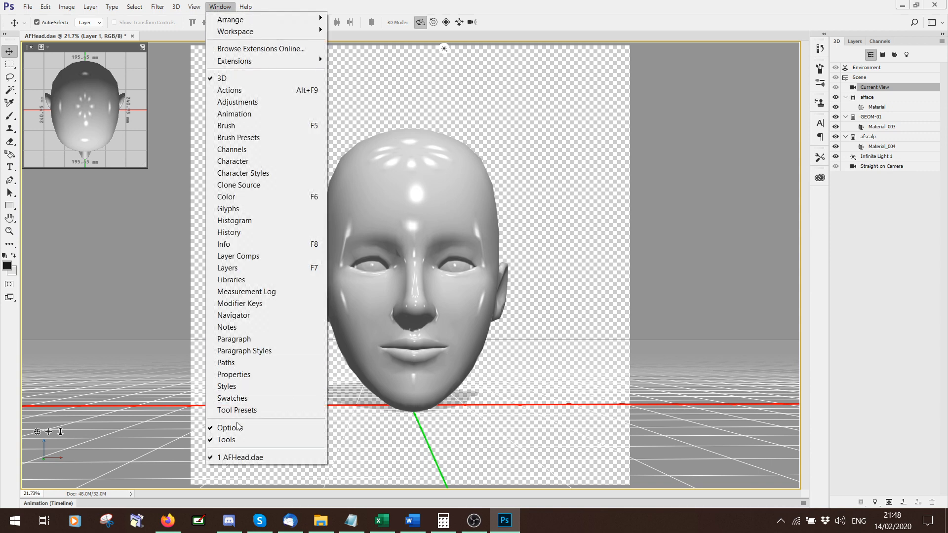
pyautogui.click(233, 375)
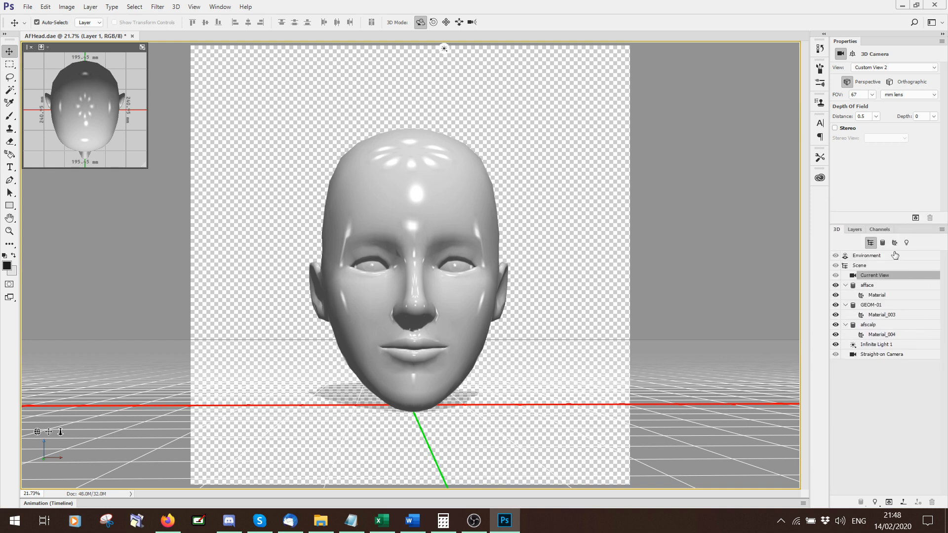
pyautogui.click(895, 243)
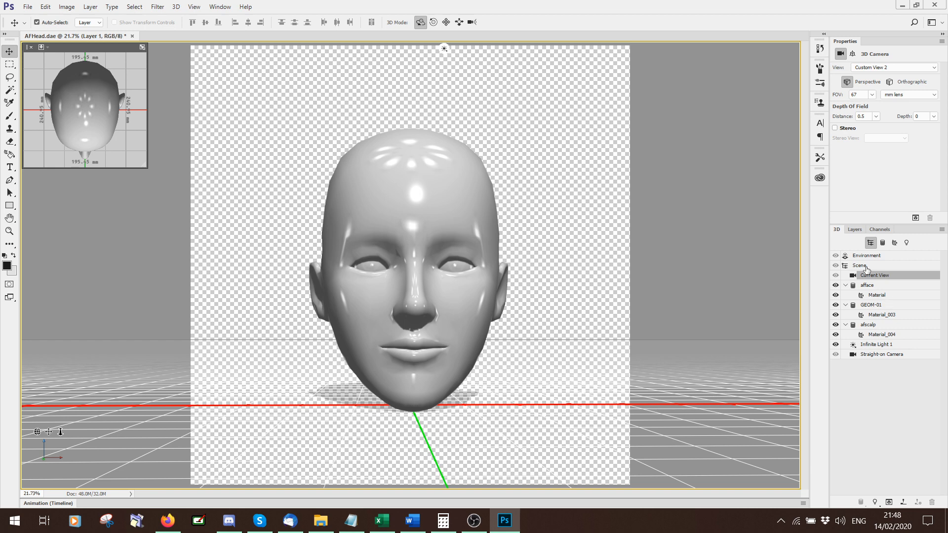
# Select the Scene in the 3D panel and choose a surface face style for rendering.
pyautogui.click(860, 266)
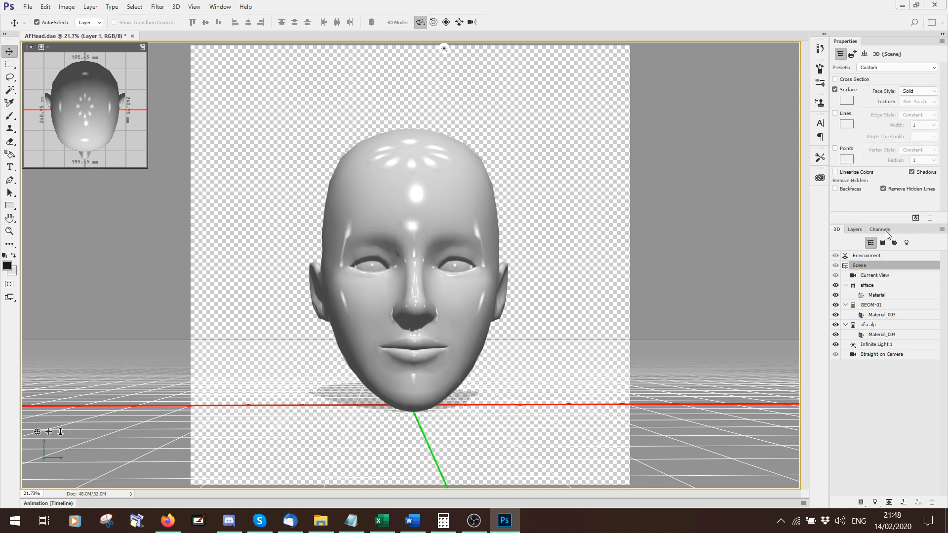
pyautogui.click(916, 91)
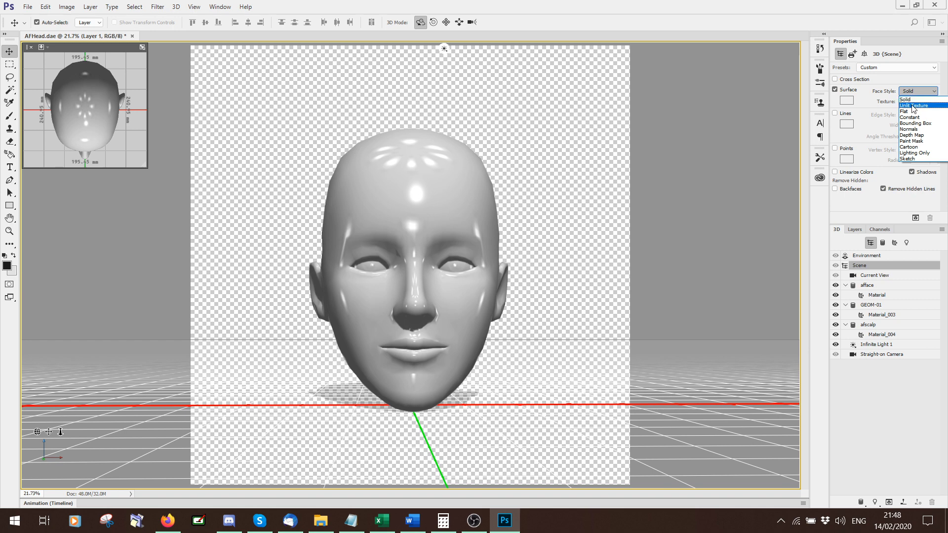
pyautogui.click(916, 104)
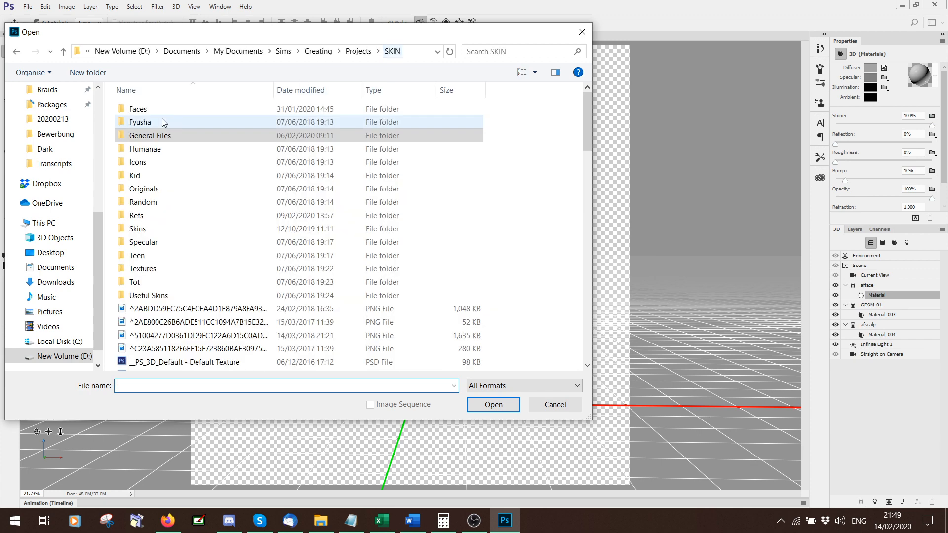
# Browse into Refs > New folder (4) to load a diffuse texture for the afface material.
pyautogui.click(144, 242)
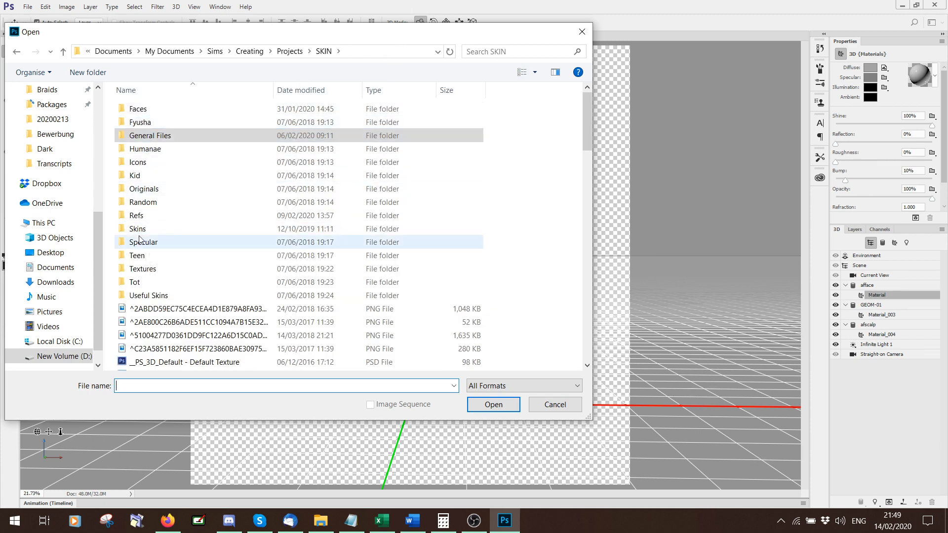
pyautogui.doubleClick(136, 215)
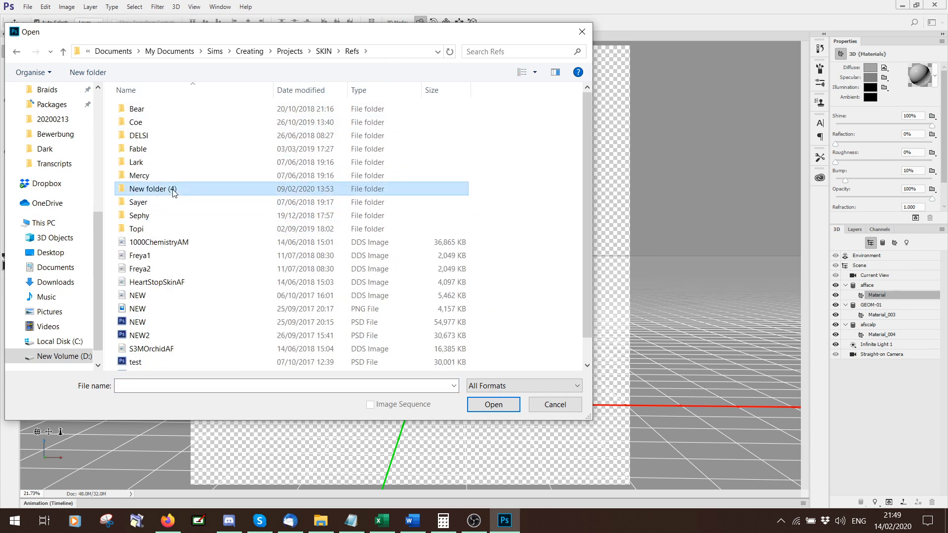
pyautogui.doubleClick(148, 189)
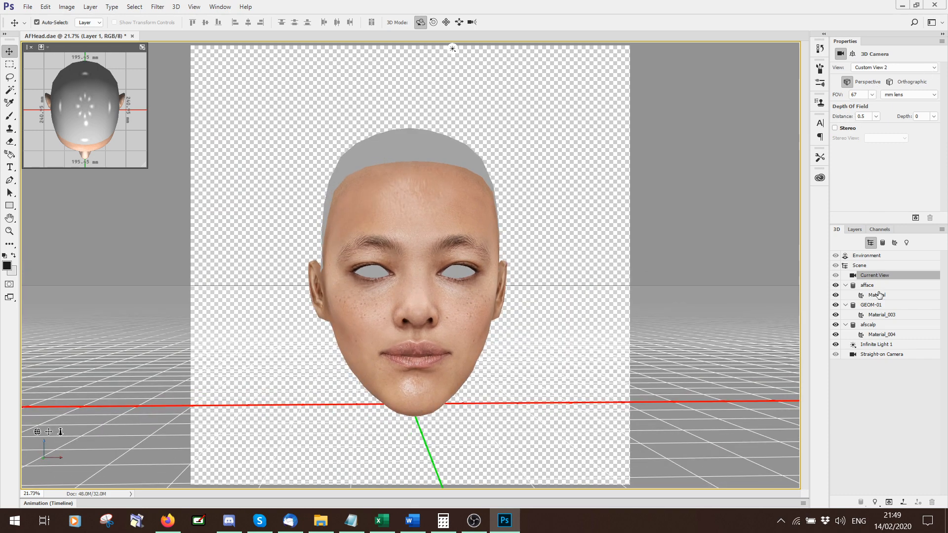
# Select the afface material and add an empty layer above the SilieAF face texture.
pyautogui.click(885, 68)
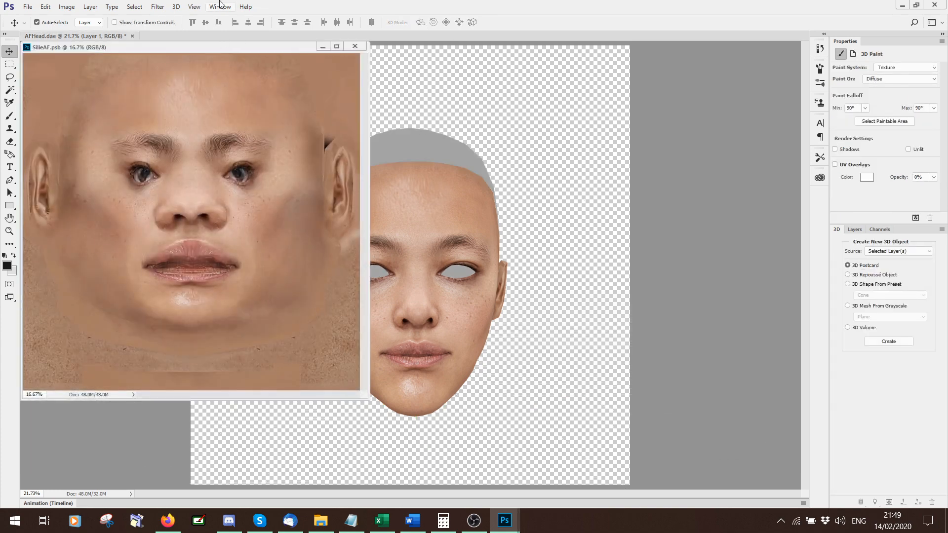
pyautogui.click(220, 7)
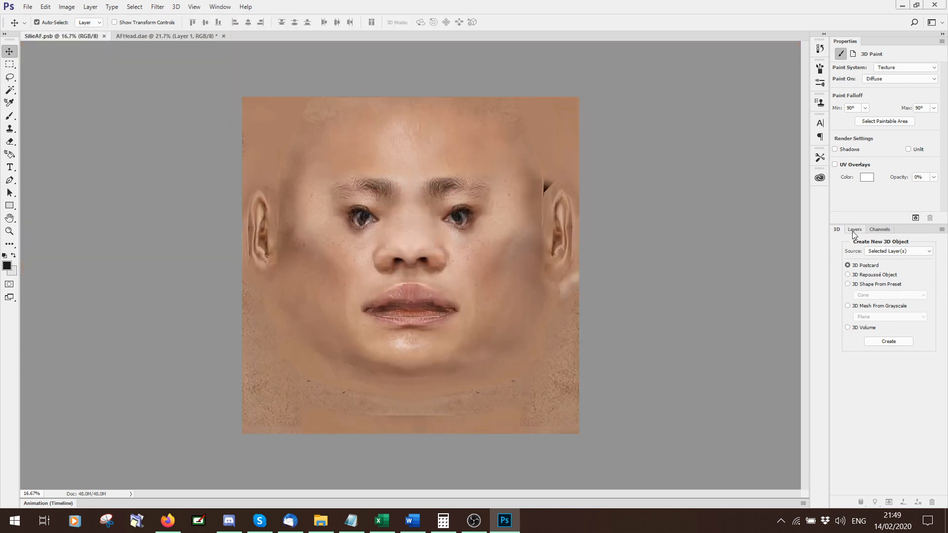
pyautogui.click(854, 229)
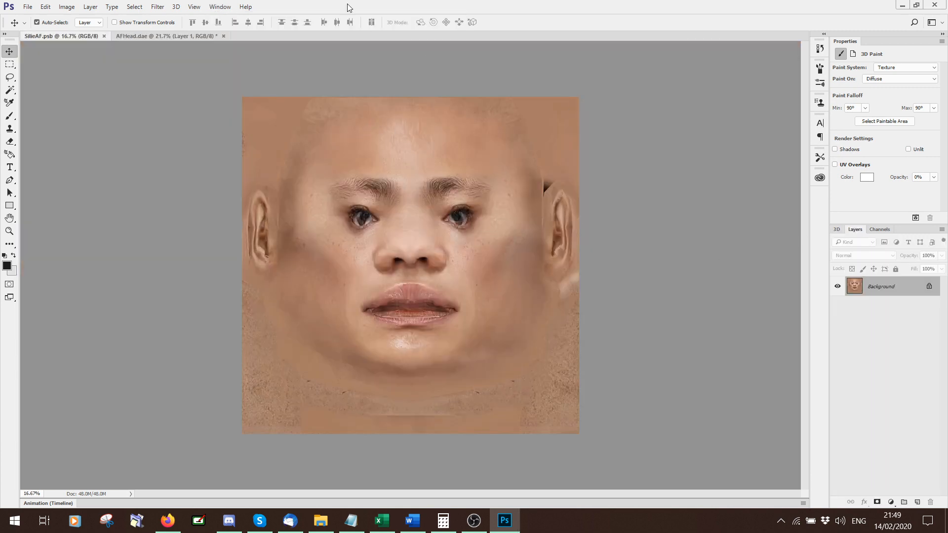
pyautogui.click(219, 7)
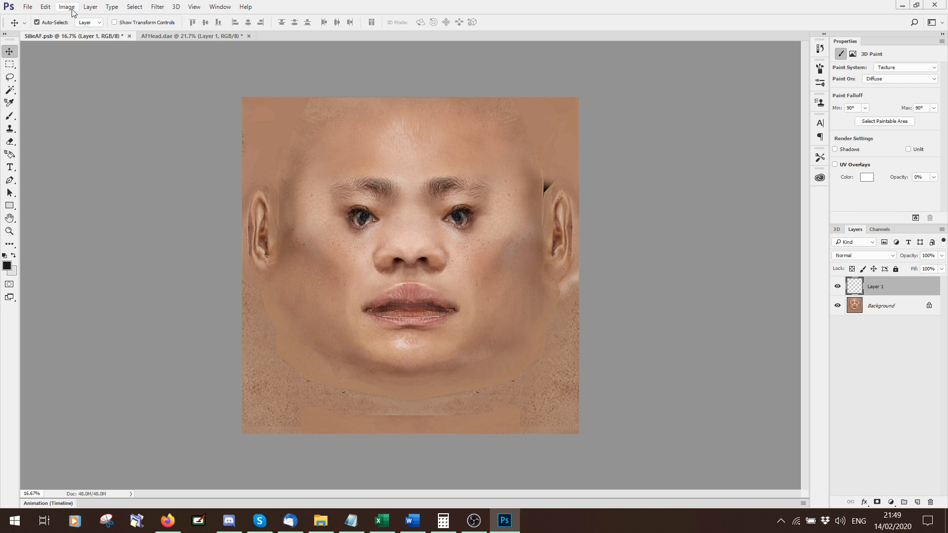
# Check the document dimensions in Image Size and cancel without changes.
pyautogui.click(66, 7)
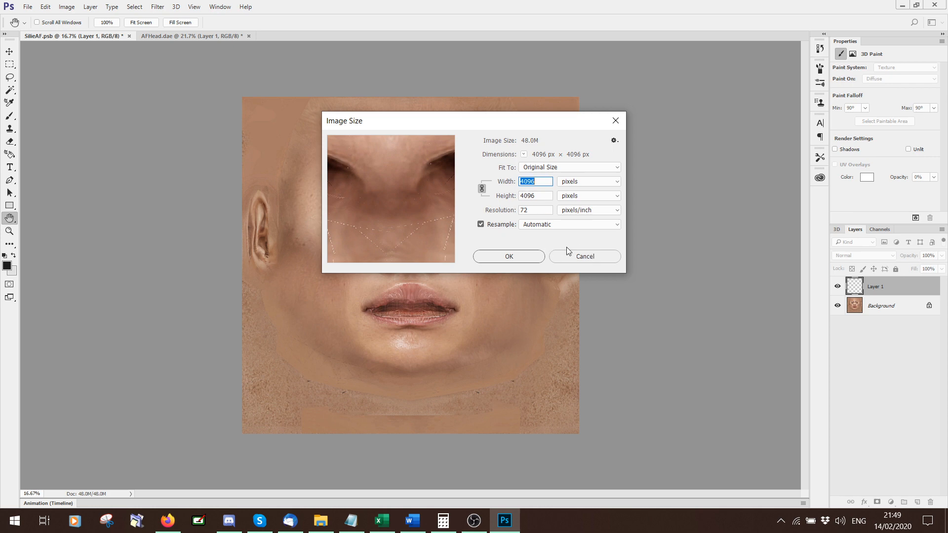
pyautogui.moveTo(601, 254)
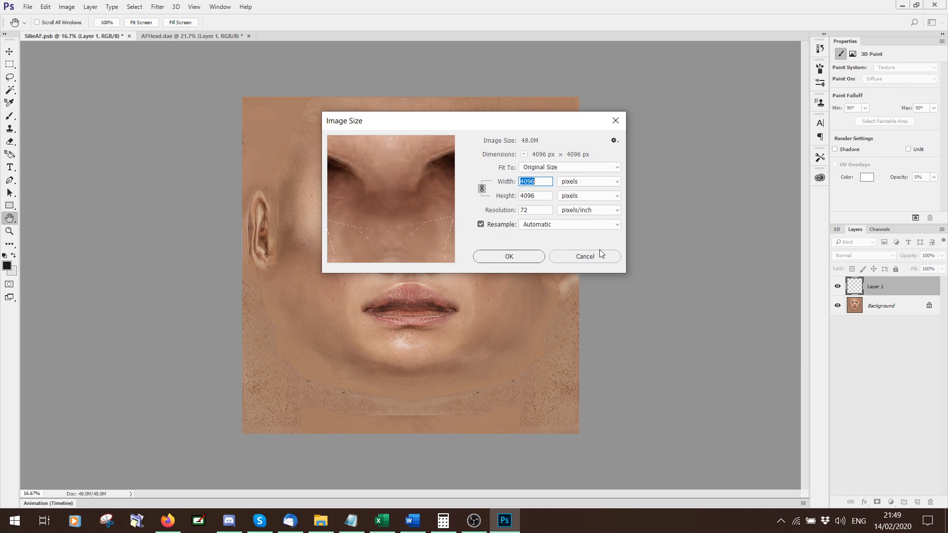
pyautogui.click(584, 256)
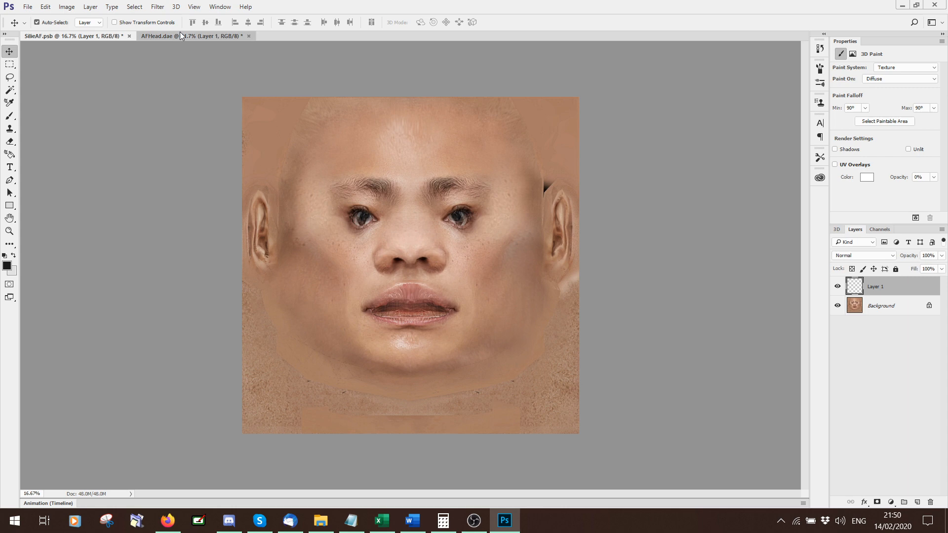
# Switch to the AFHead.dae document showing the textured 3D head.
pyautogui.click(182, 36)
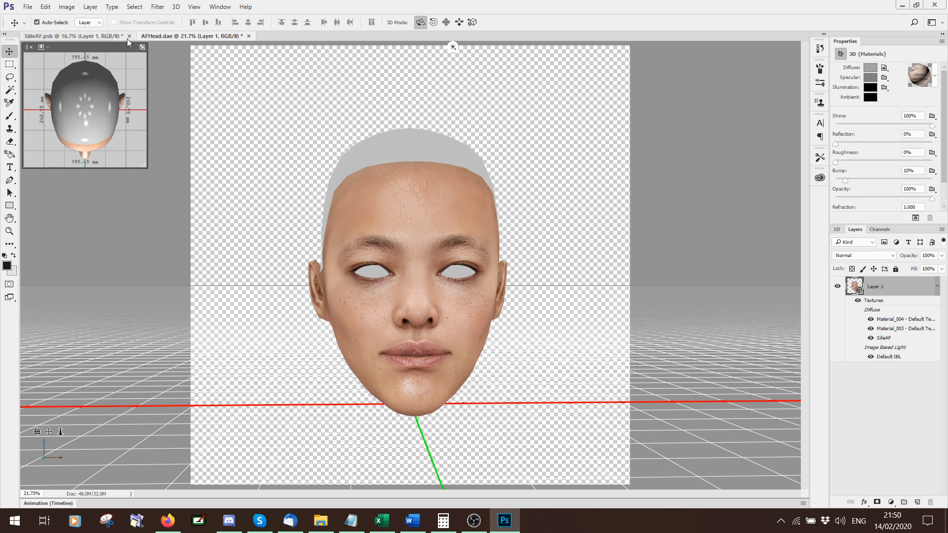
pyautogui.moveTo(673, 257)
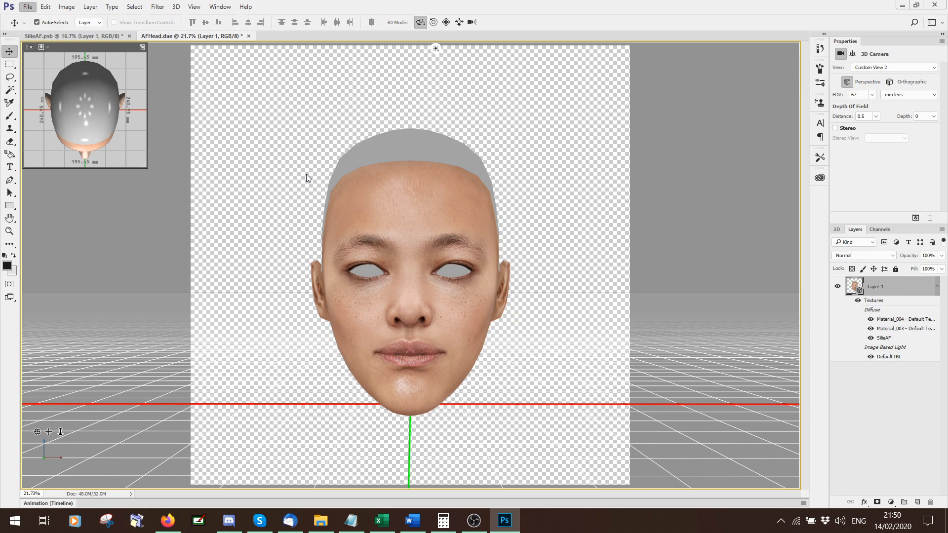
# Open the face photo 5rAKNMDS_o.jpg via SKIN > Faces > Some Poc Models.
pyautogui.click(27, 7)
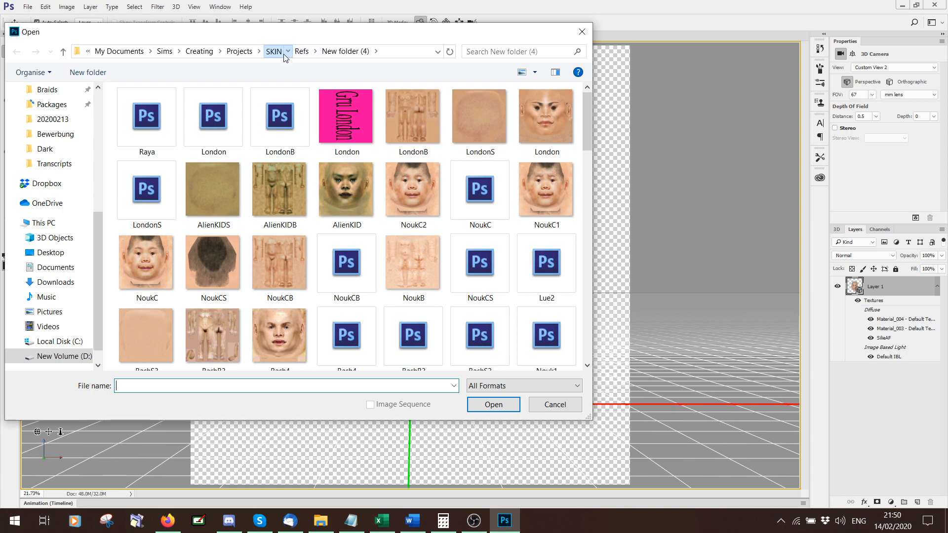
pyautogui.click(273, 51)
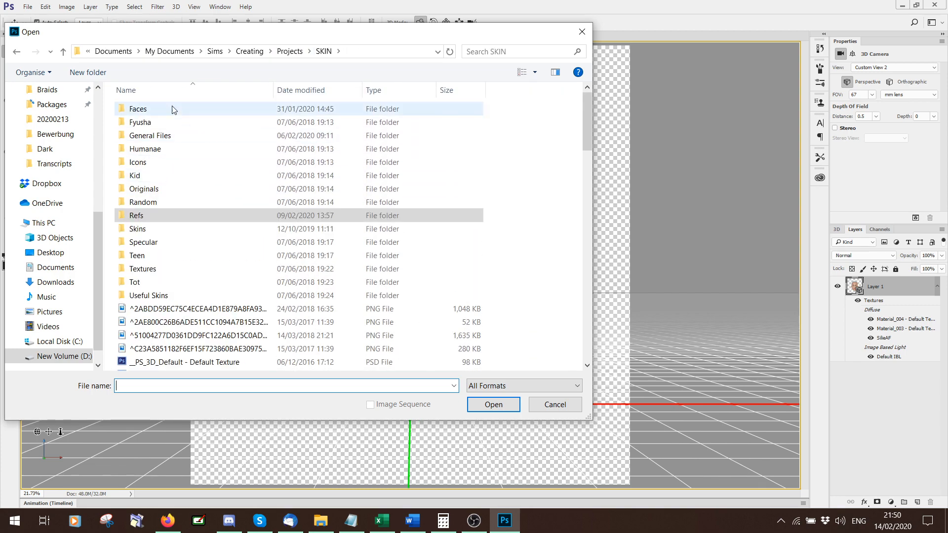
pyautogui.doubleClick(138, 109)
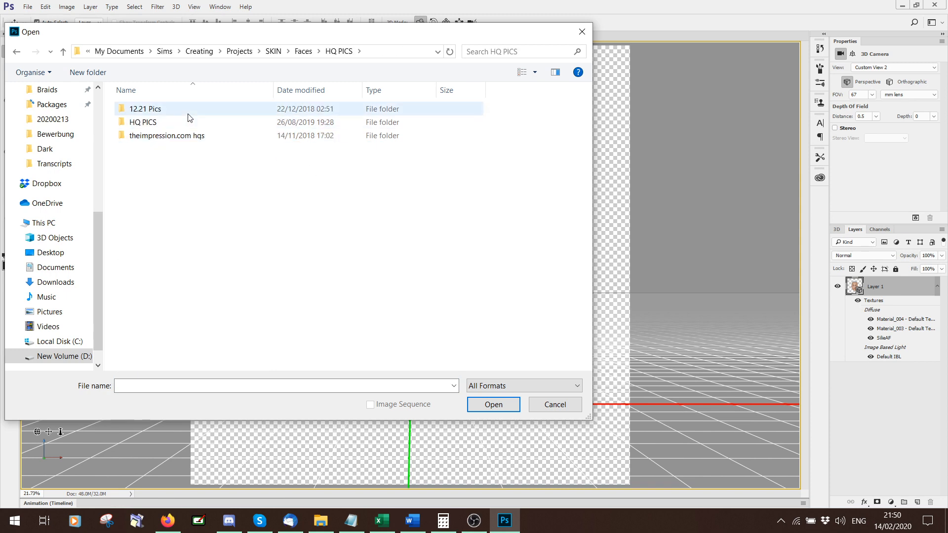
pyautogui.doubleClick(145, 108)
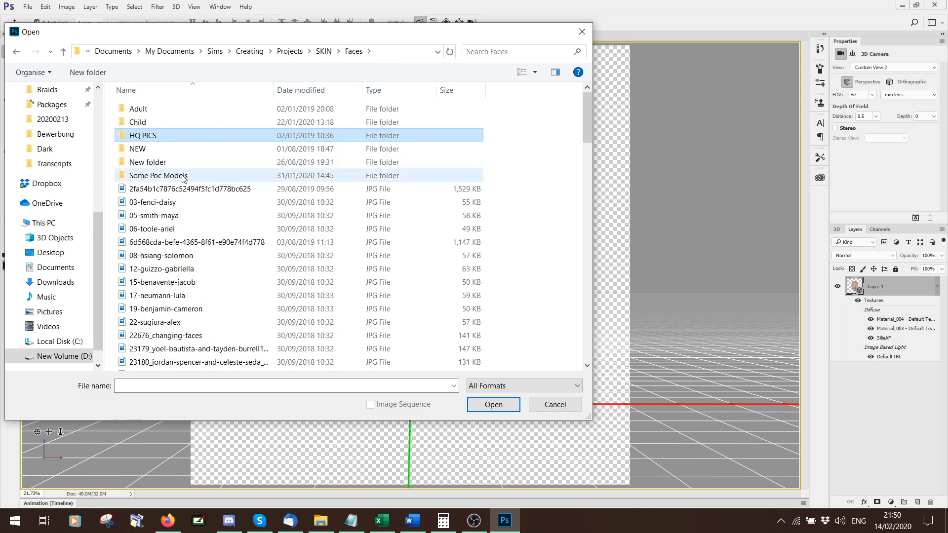
pyautogui.doubleClick(158, 176)
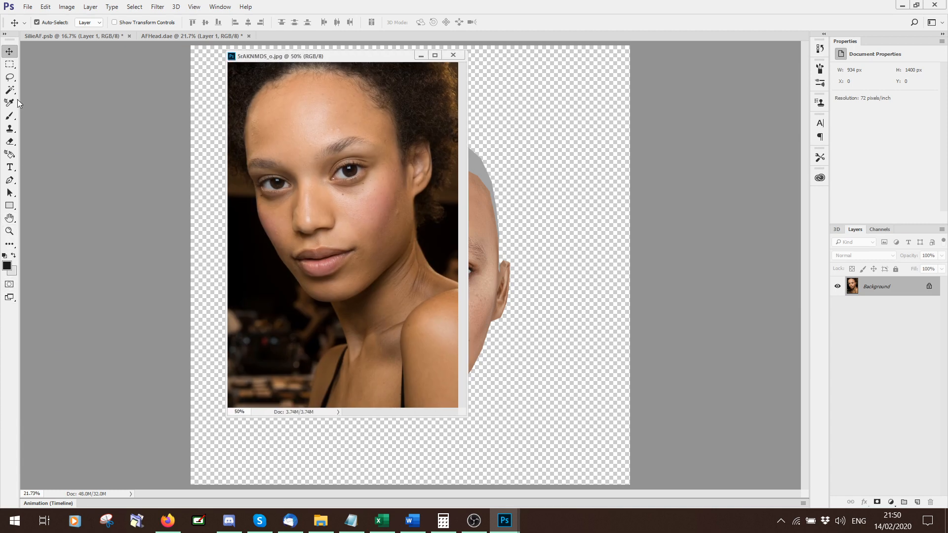
# Drag the face photo into AFHead.dae as Layer 2 and lower its opacity to 58%.
pyautogui.moveTo(236, 75); pyautogui.dragTo(407, 268)
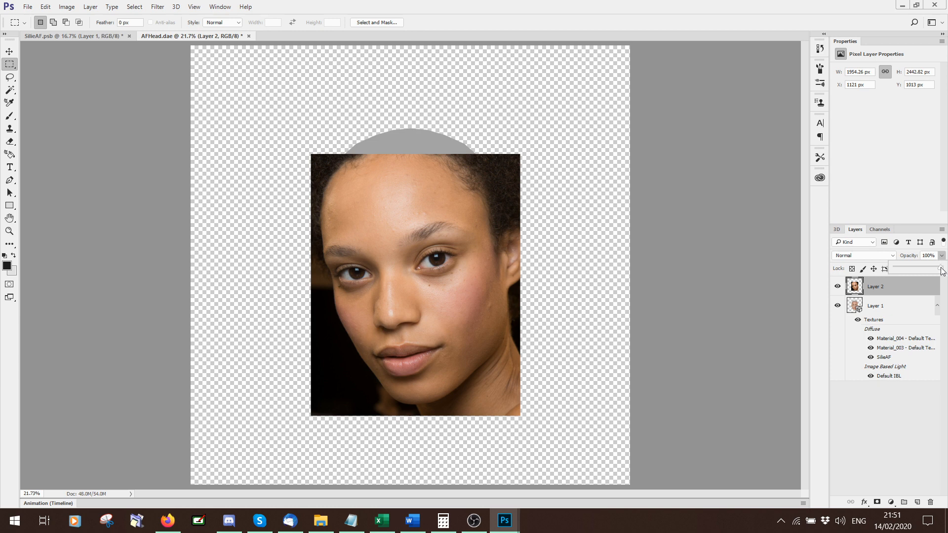
pyautogui.moveTo(941, 271); pyautogui.dragTo(920, 271)
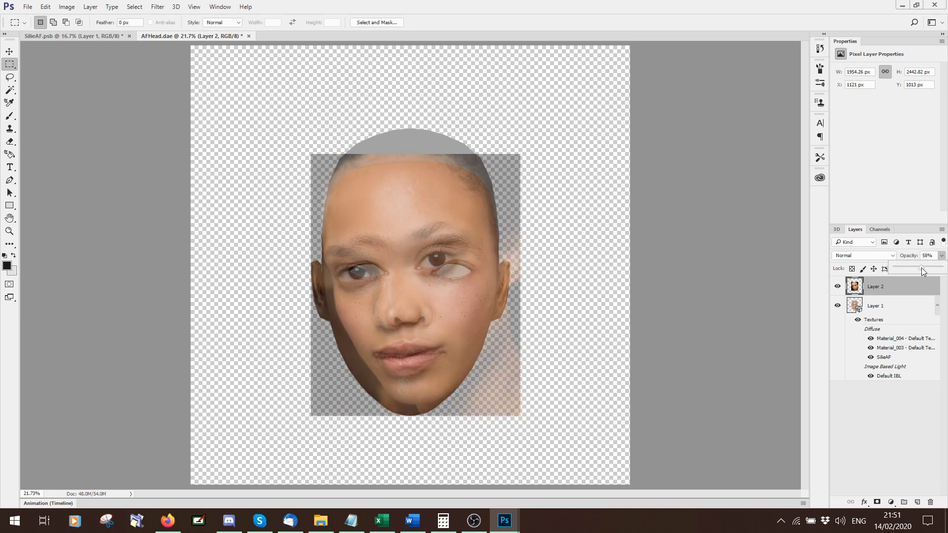
pyautogui.moveTo(369, 101)
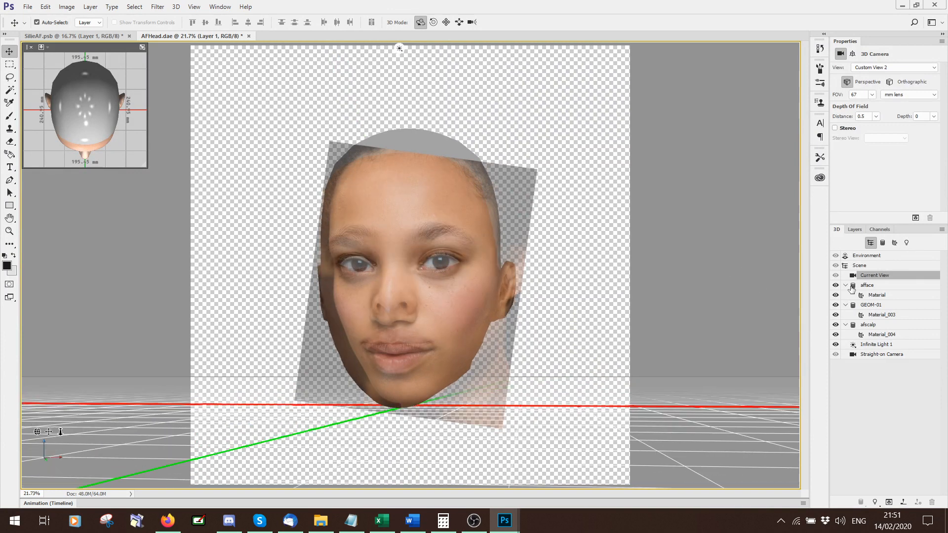
# Free-transform Layer 2, shortening and widening the photo so its features fit the head.
pyautogui.click(854, 229)
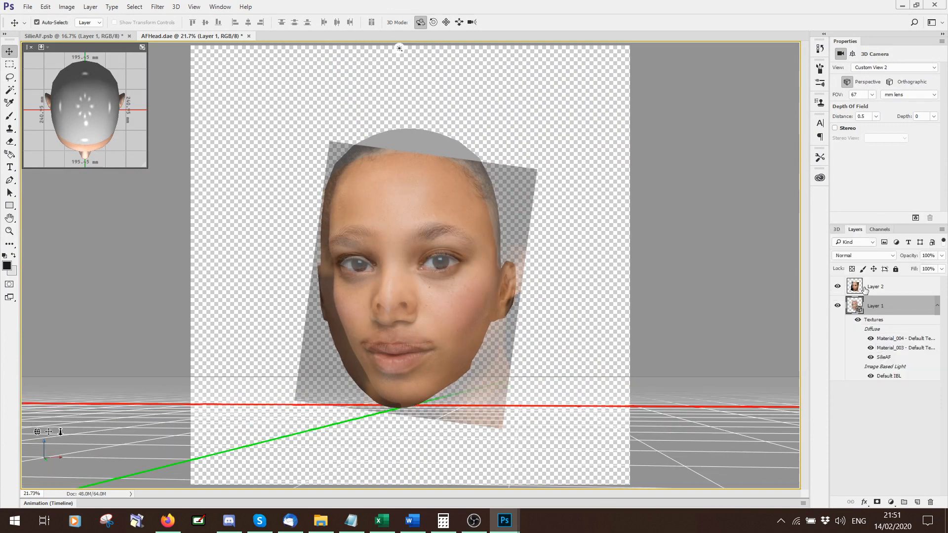
pyautogui.click(875, 286)
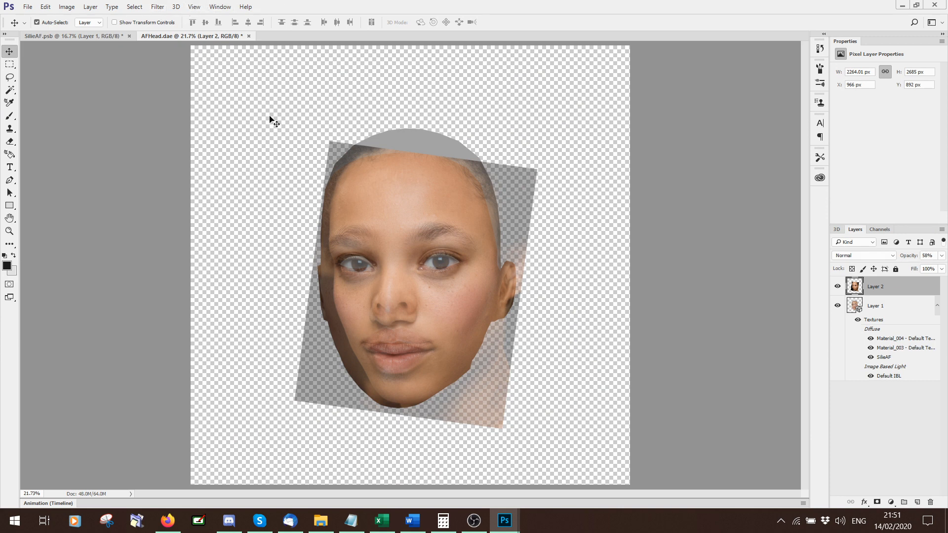
pyautogui.press('ctrl+t')
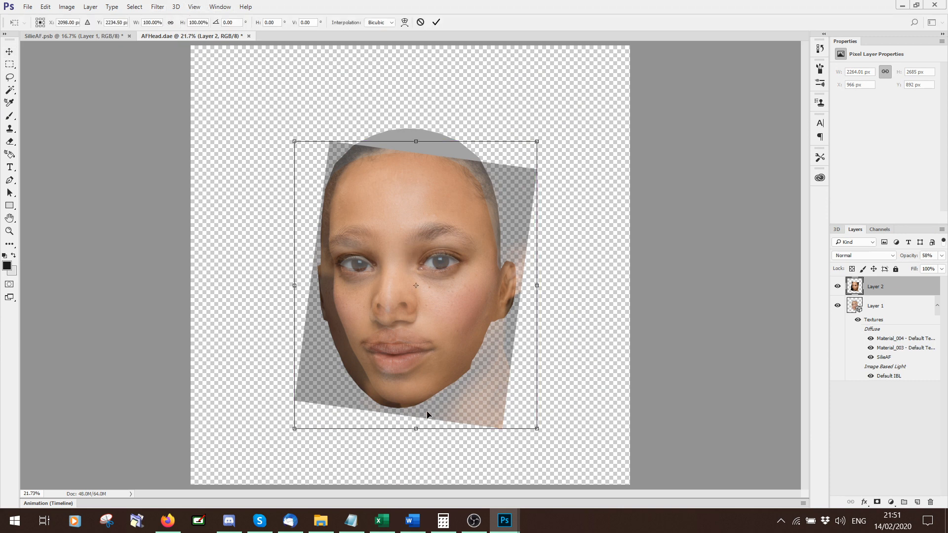
pyautogui.moveTo(416, 428); pyautogui.dragTo(416, 417)
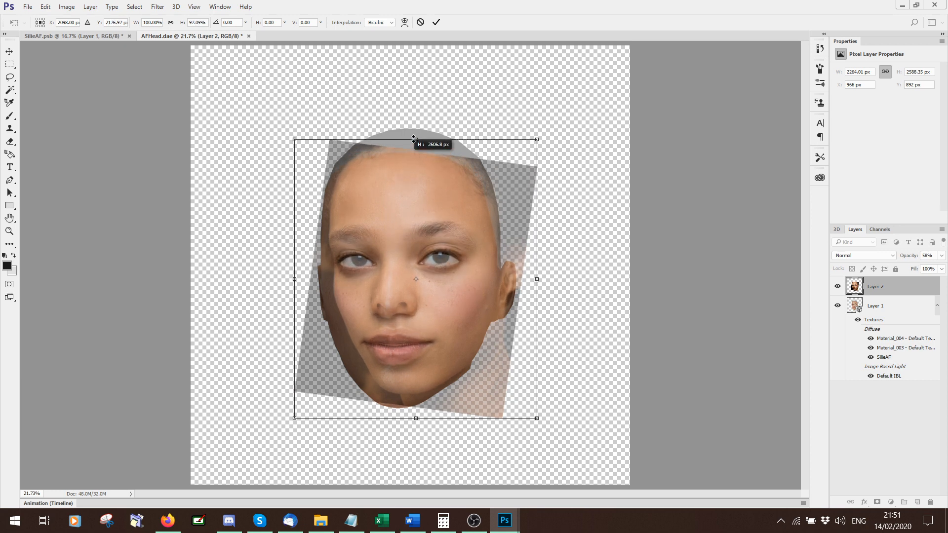
pyautogui.moveTo(416, 139); pyautogui.dragTo(416, 143)
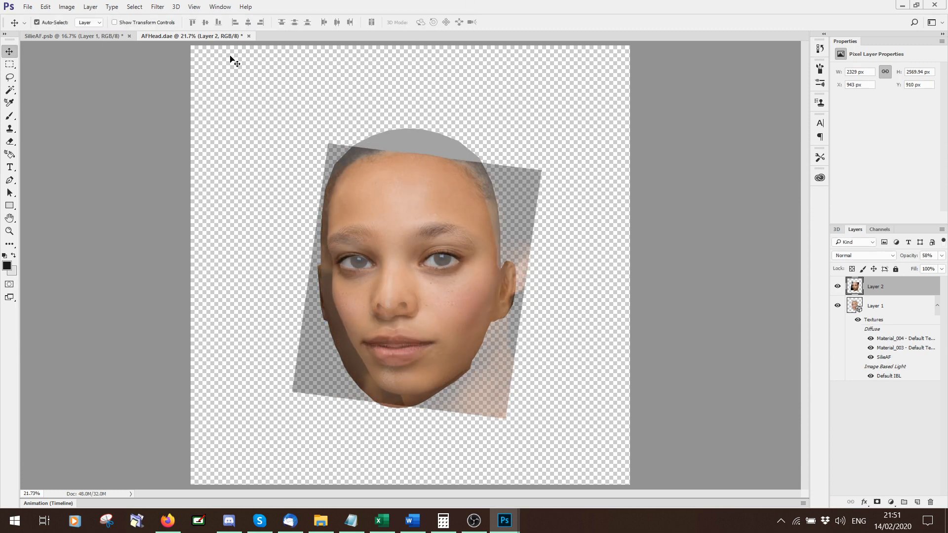
# Apply Face-Aware Liquify with nose height at maximum and the eye and smile tweaked.
pyautogui.click(157, 7)
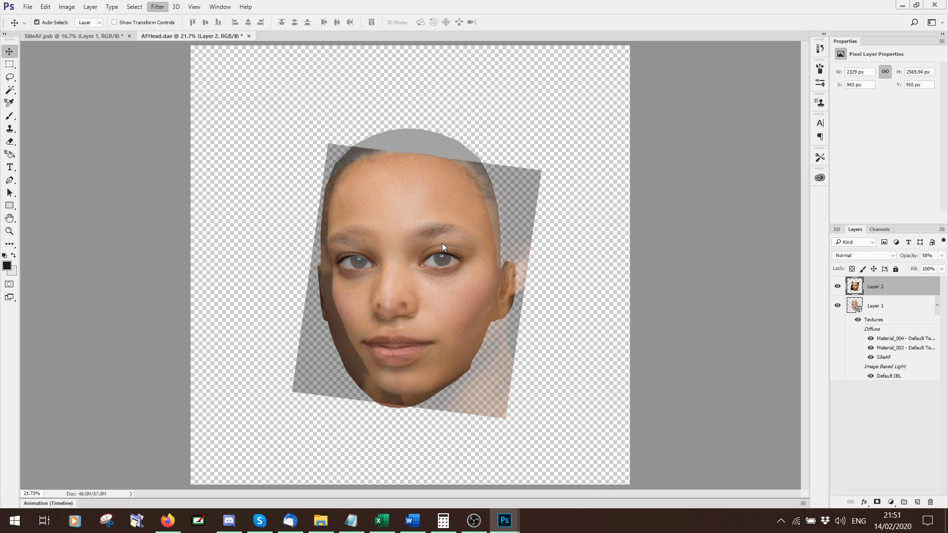
pyautogui.click(157, 7)
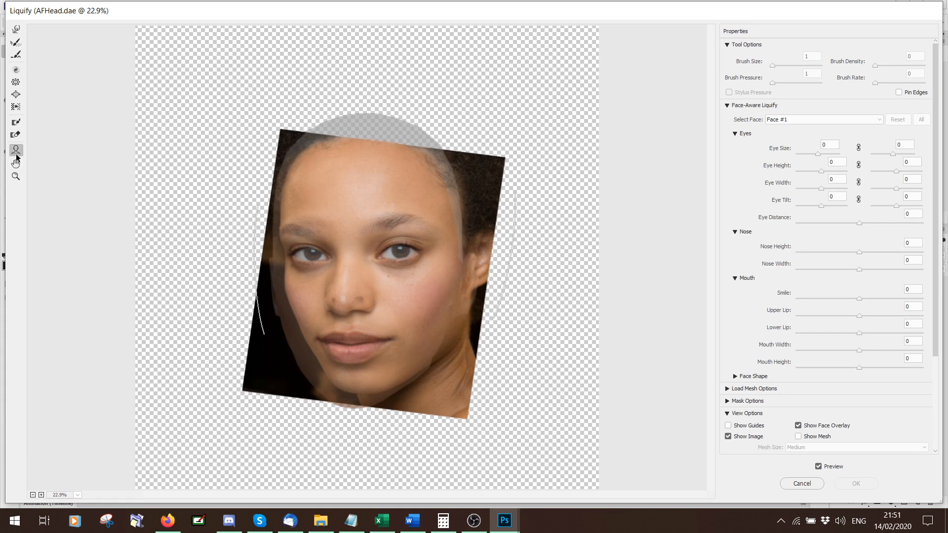
pyautogui.moveTo(20, 154)
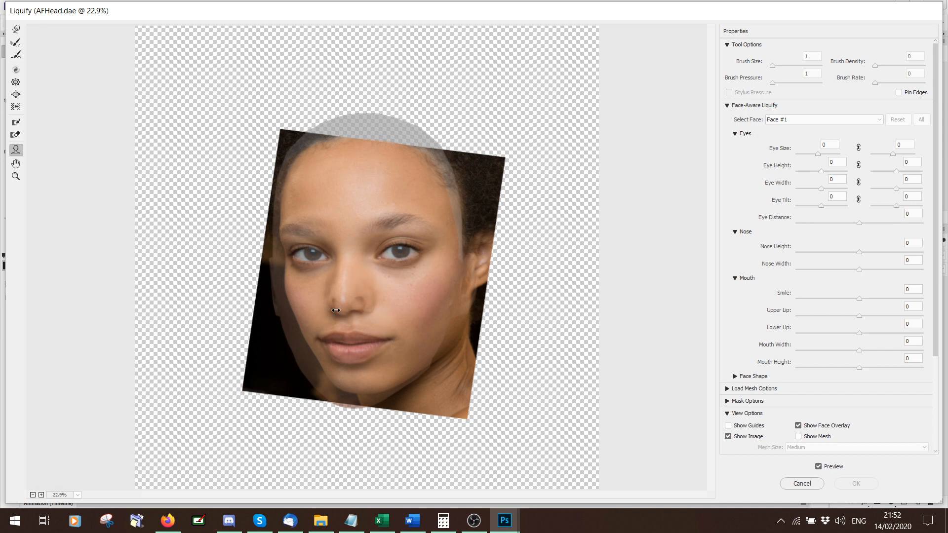
pyautogui.moveTo(336, 310); pyautogui.dragTo(344, 311)
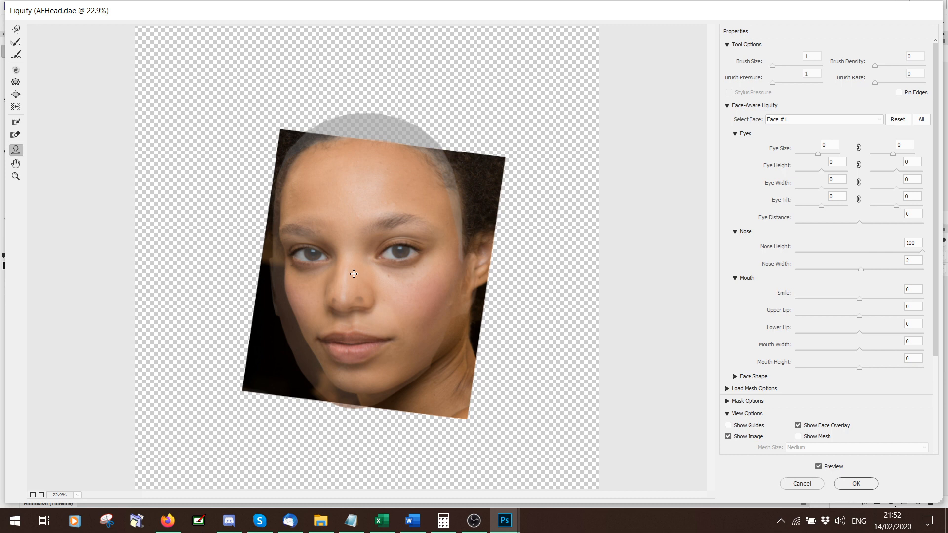
pyautogui.moveTo(404, 358)
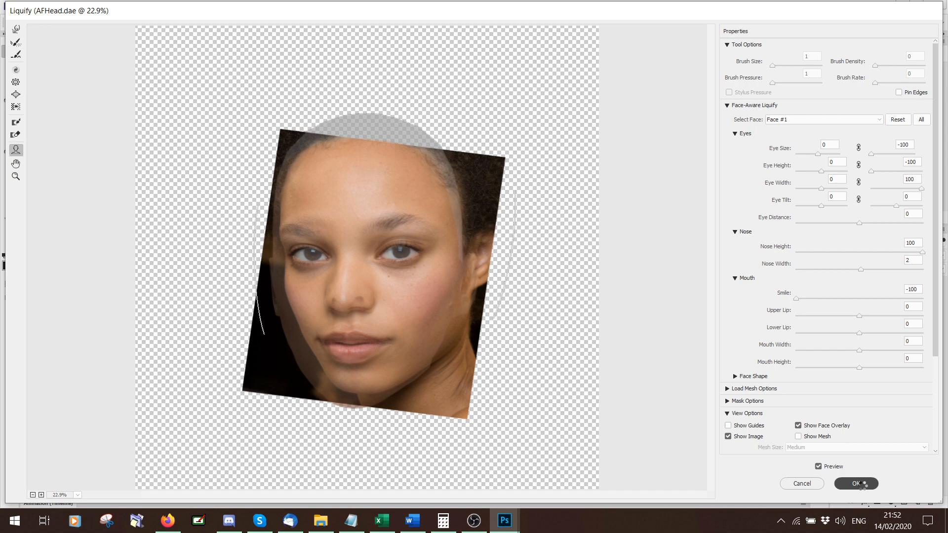
pyautogui.click(855, 484)
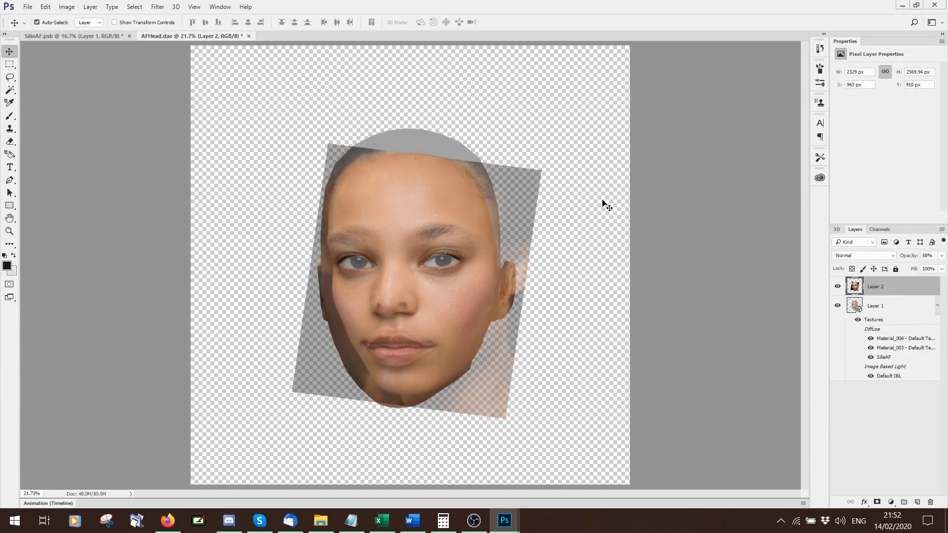
# Show the Window menu's list of panels that can be toggled.
pyautogui.click(219, 6)
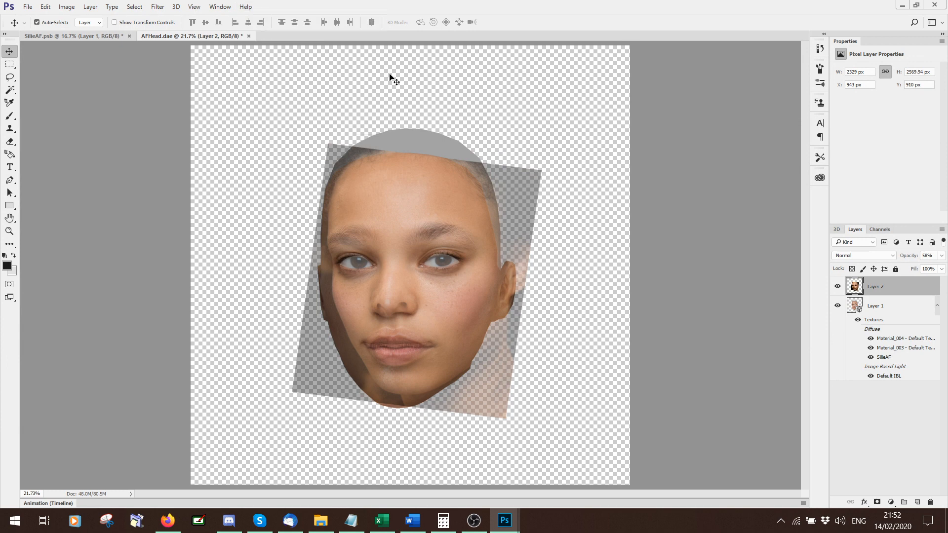
pyautogui.click(220, 7)
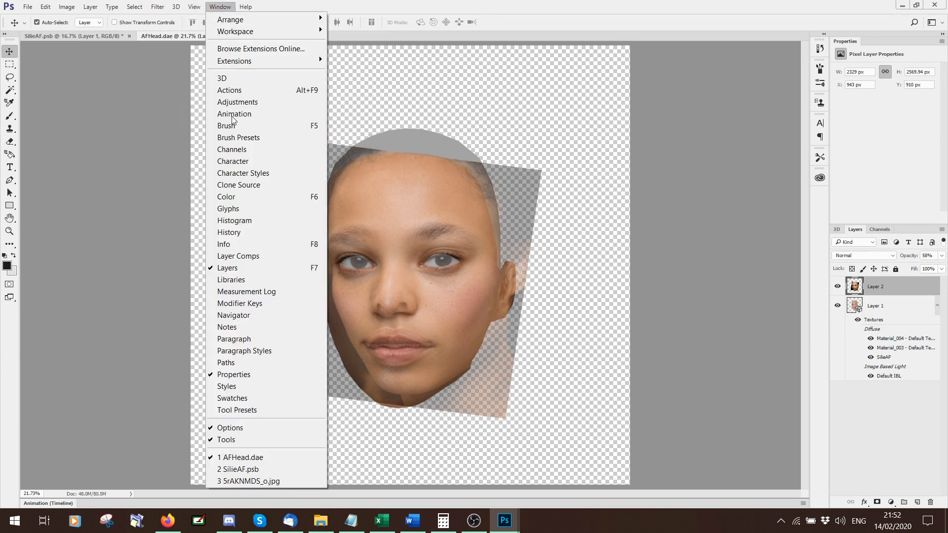
pyautogui.moveTo(643, 156)
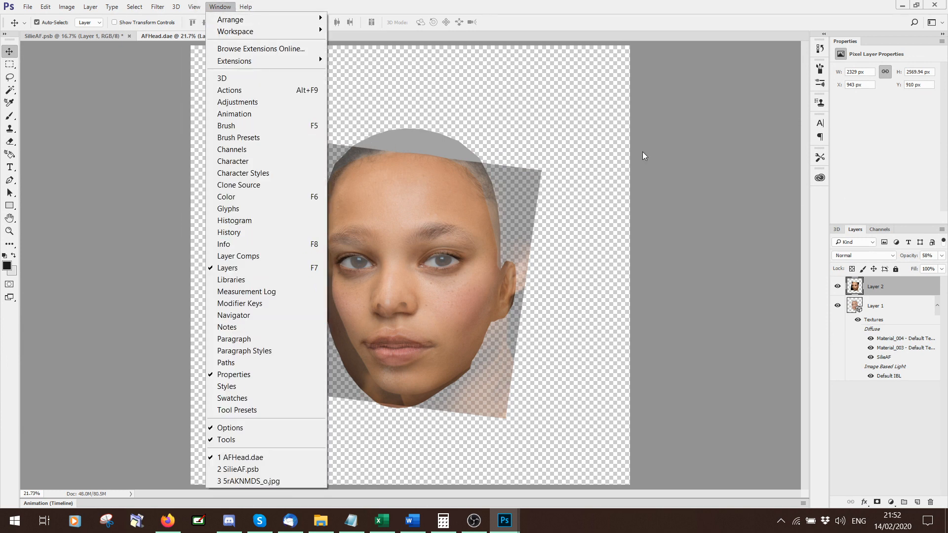